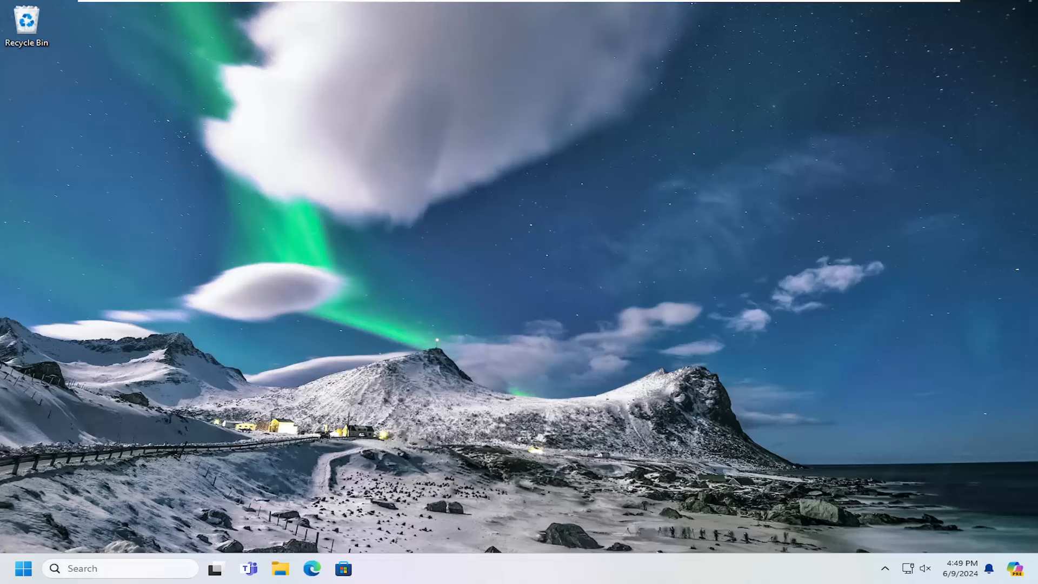
mouse_move(498, 282)
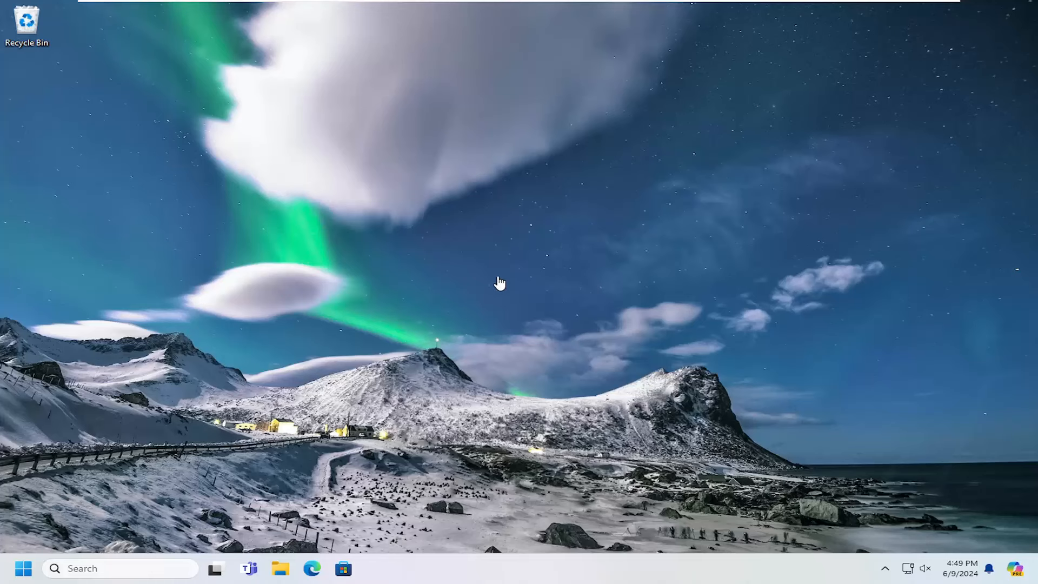
mouse_move(69, 541)
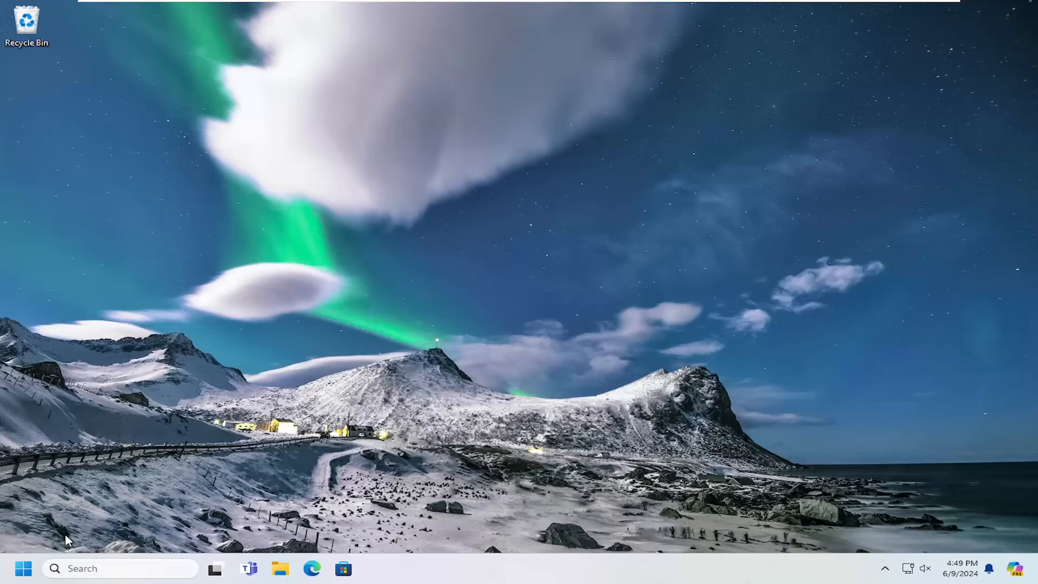
Step: Find Control Panel from Start, show settings as large icons and enter Devices and Printers
left_click(24, 568)
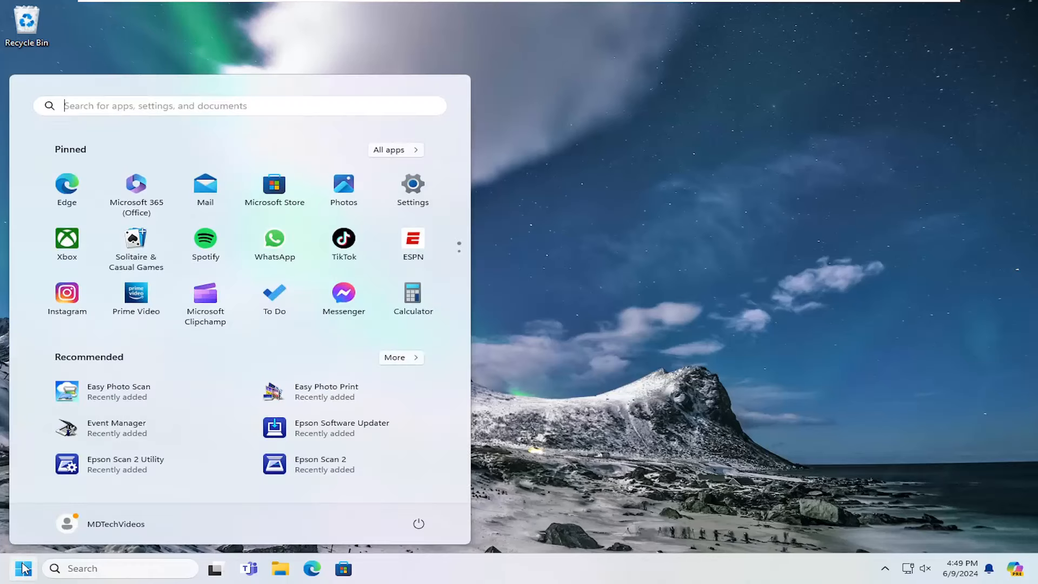
type("control panel")
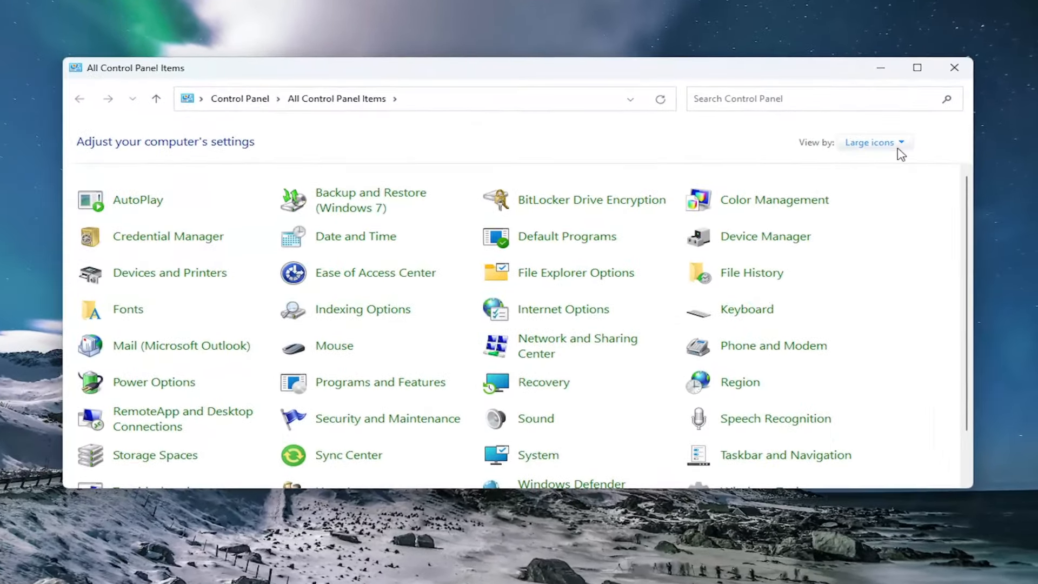
left_click(874, 141)
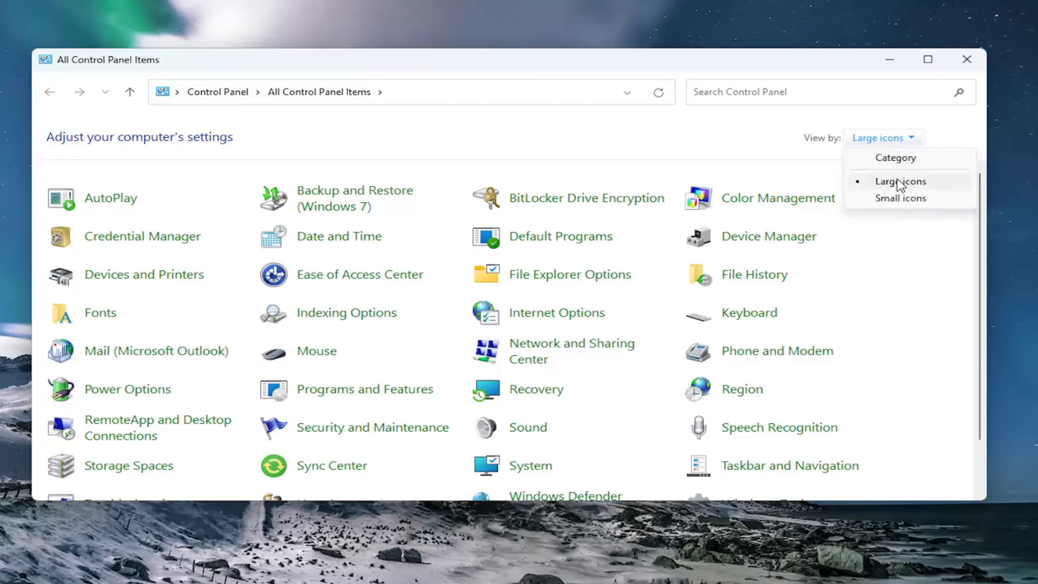
left_click(901, 180)
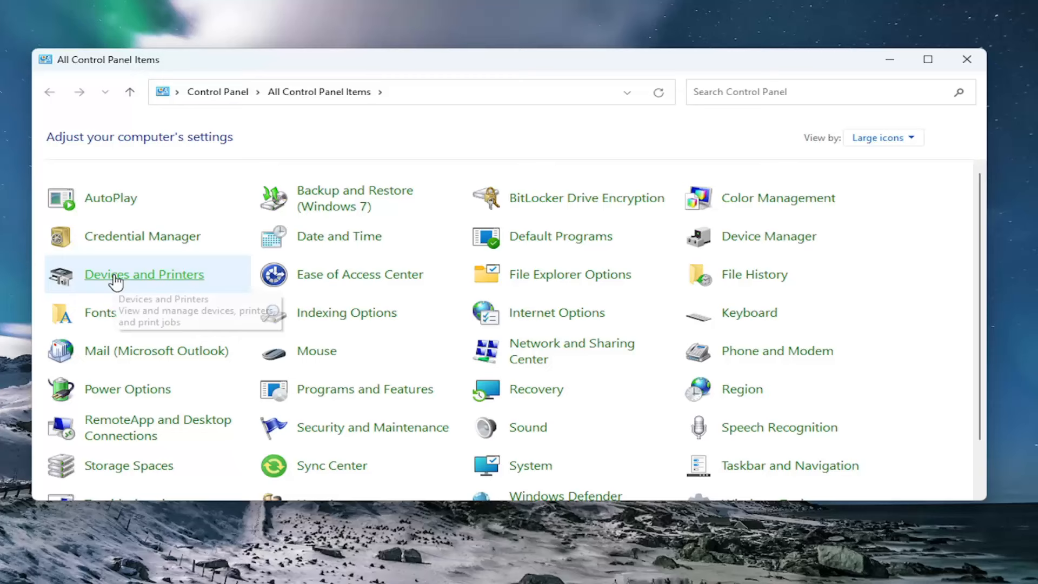
left_click(144, 273)
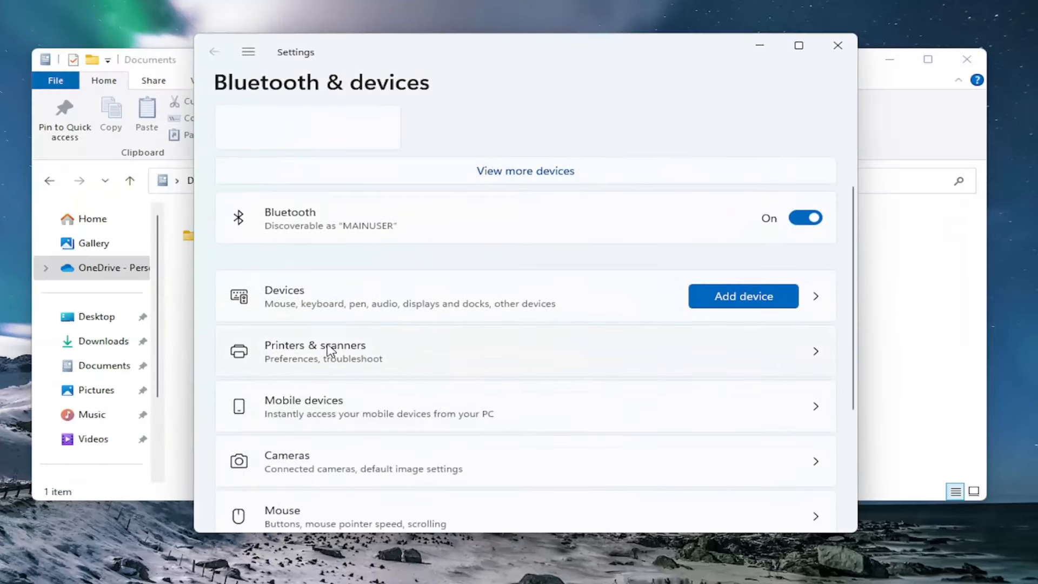
Step: Enter the EPSON L3110 Series printer and reach its Printing preferences
left_click(314, 351)
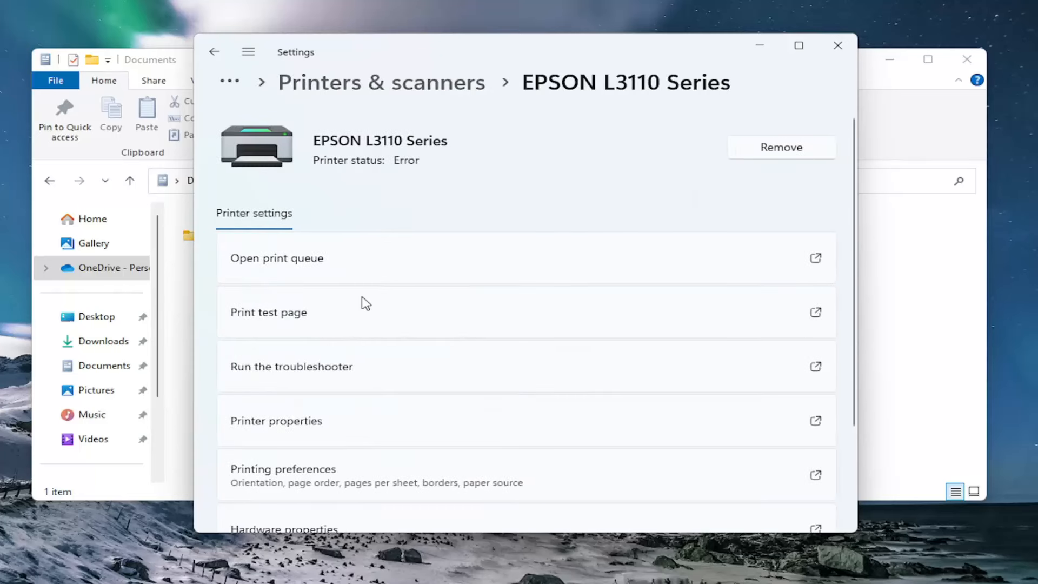
scroll("down", 3)
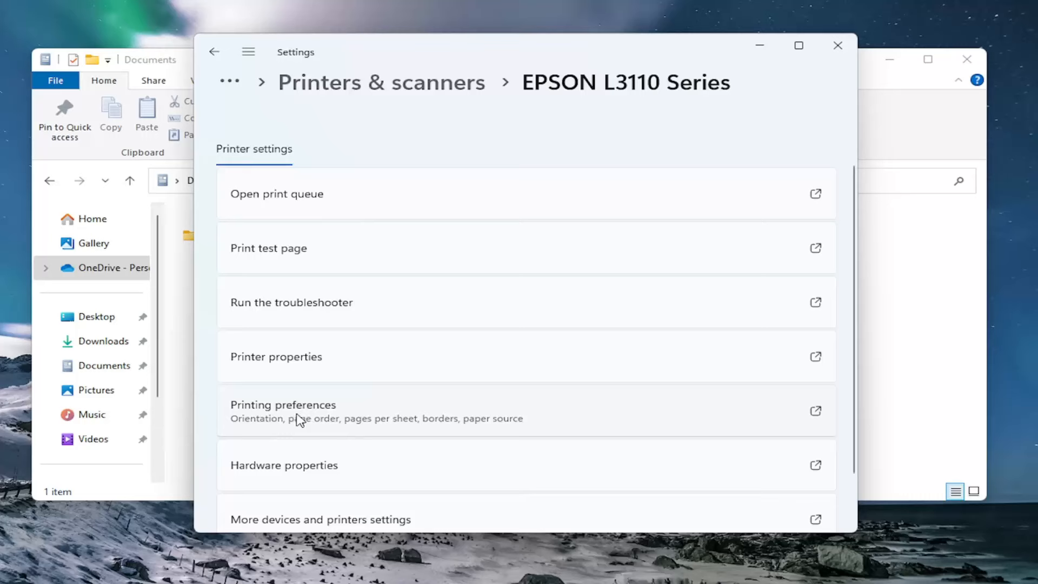
left_click(283, 404)
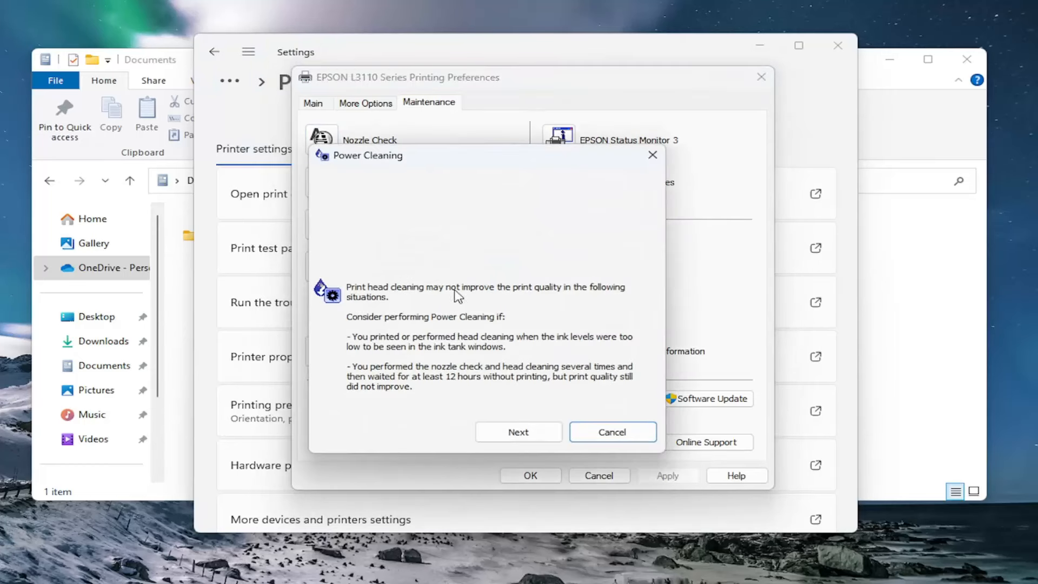
mouse_move(374, 312)
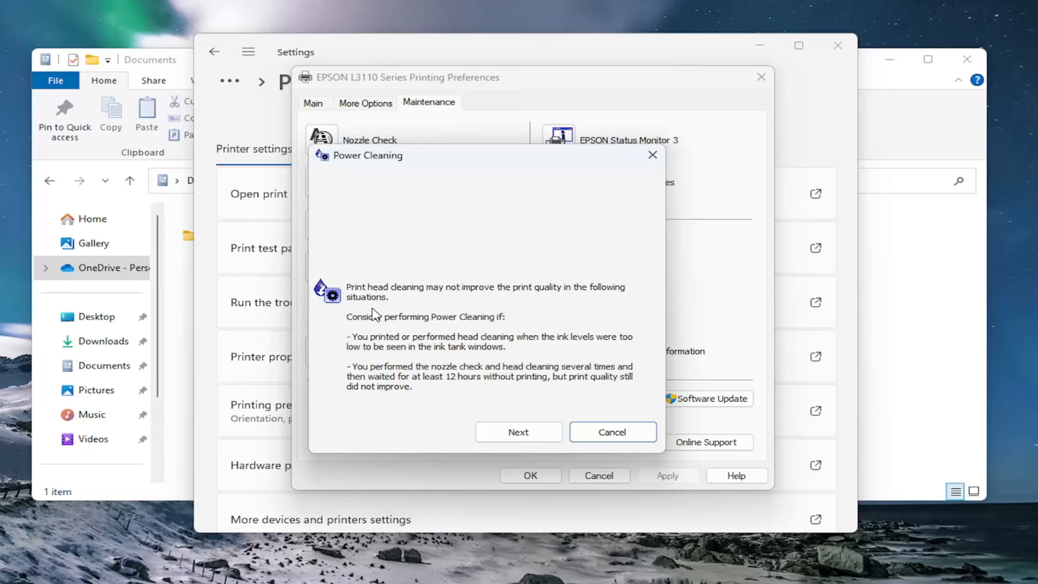
mouse_move(380, 329)
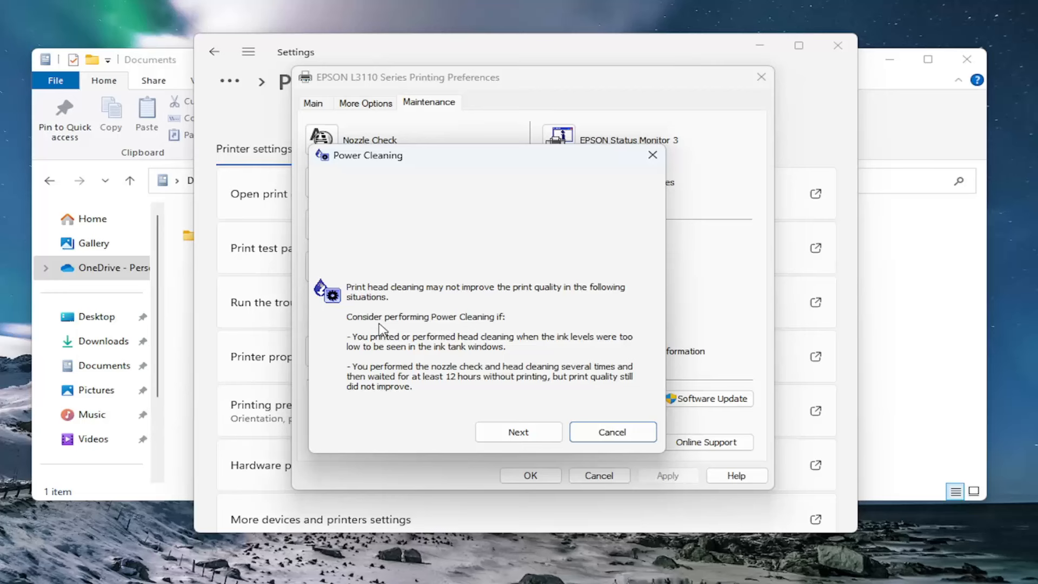
mouse_move(512, 329)
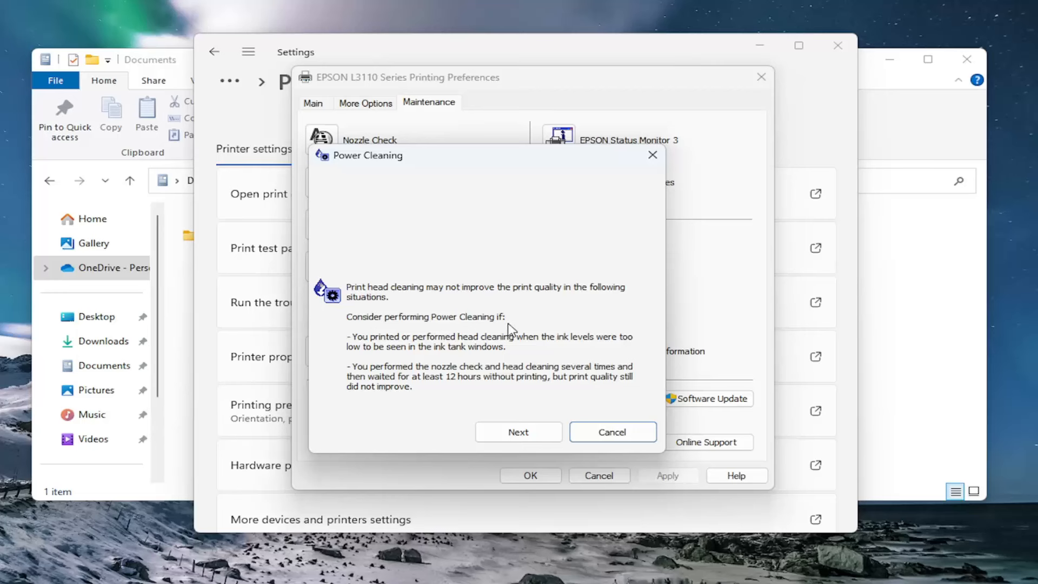
mouse_move(493, 356)
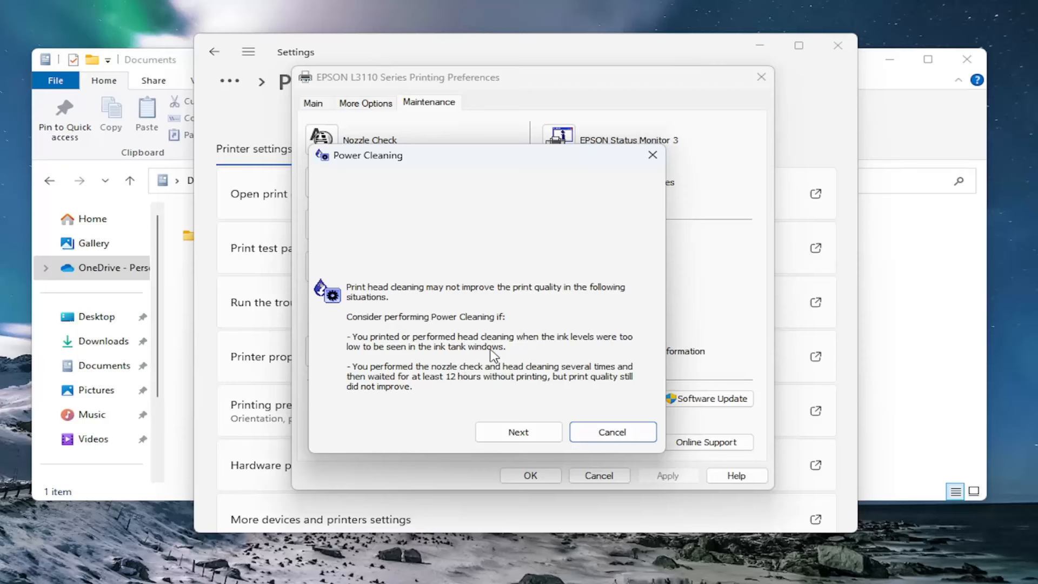
mouse_move(420, 361)
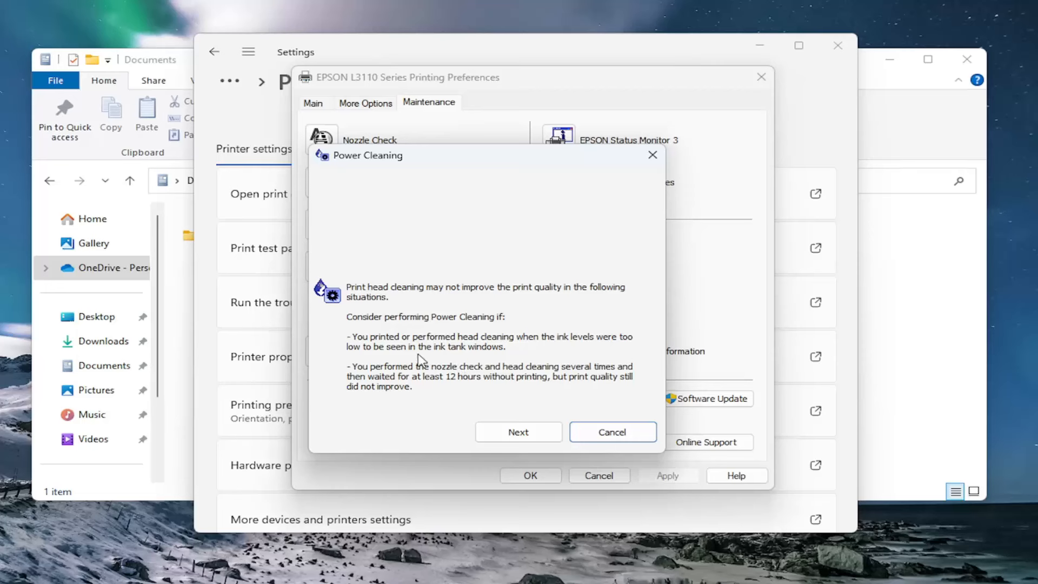
mouse_move(476, 367)
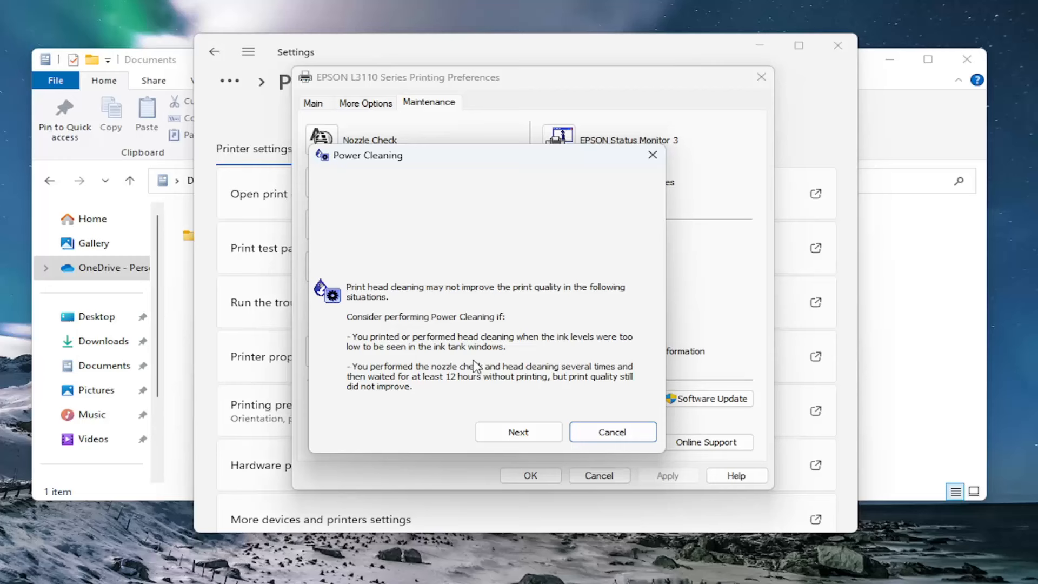
mouse_move(491, 377)
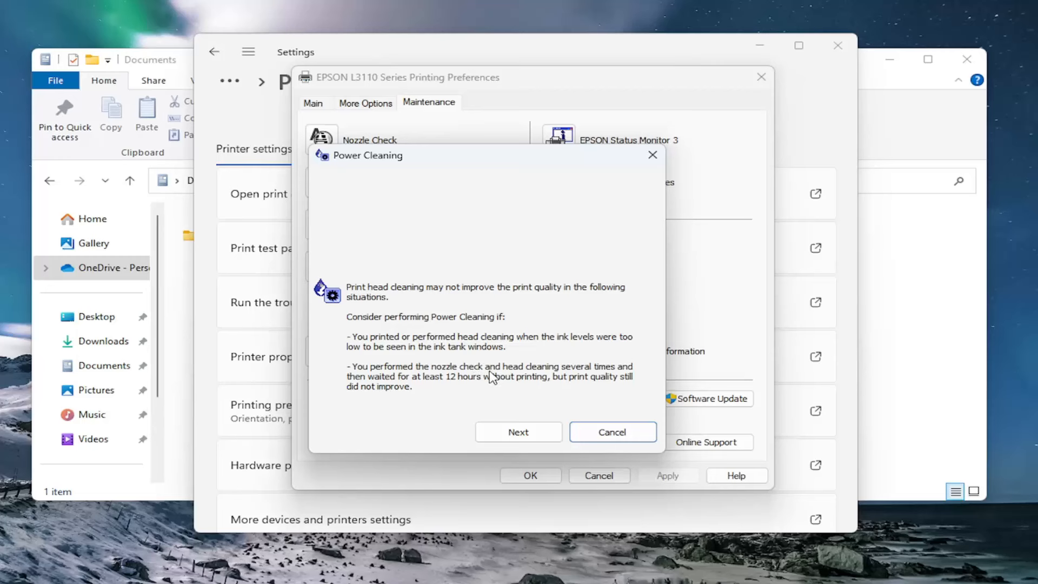
mouse_move(375, 383)
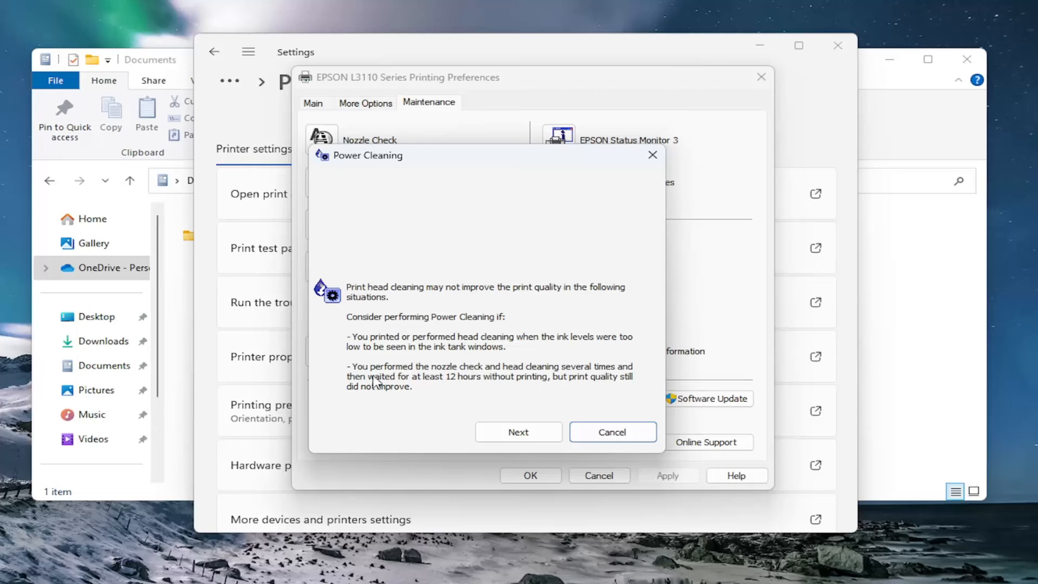
mouse_move(526, 389)
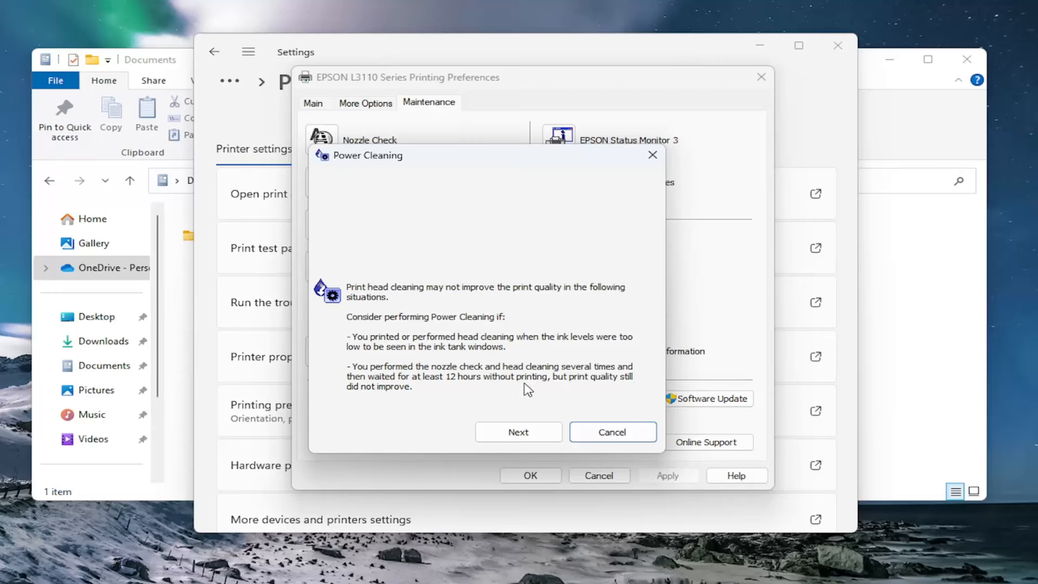
mouse_move(378, 397)
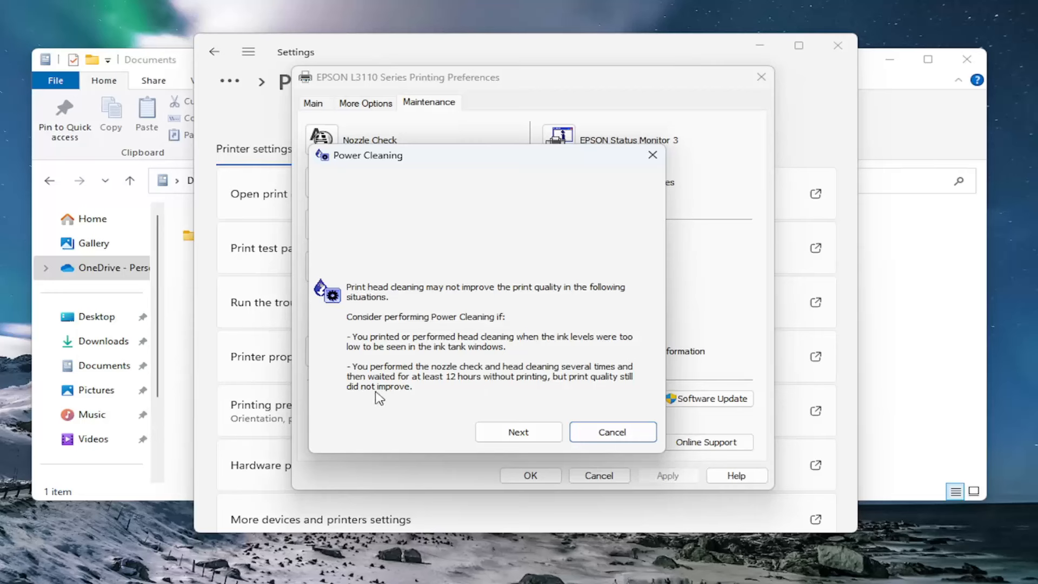
Step: Move past the Power Cleaning advice, confirming the ink-level and 12-hour conditions
left_click(518, 432)
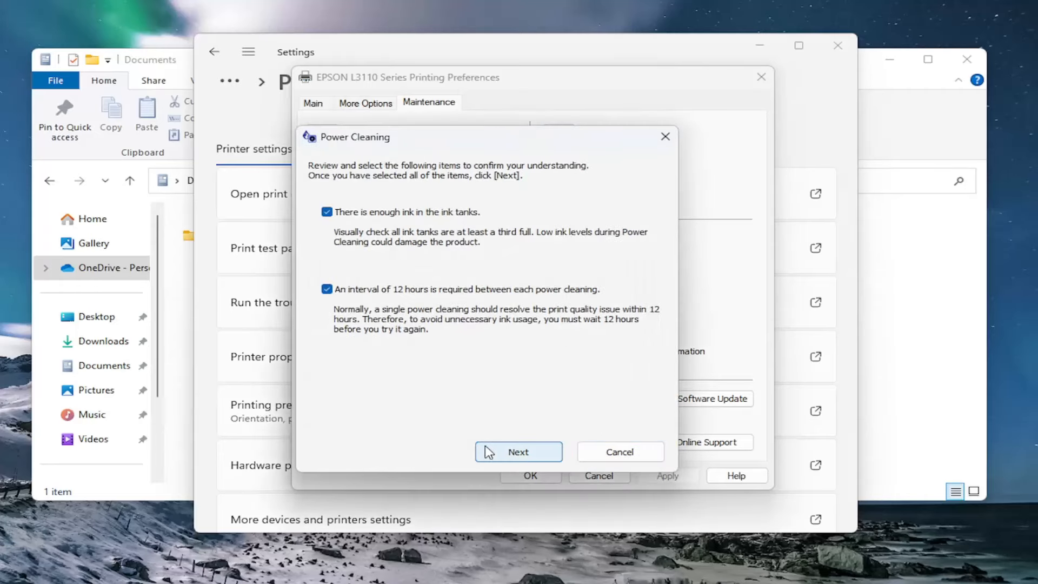
left_click(518, 452)
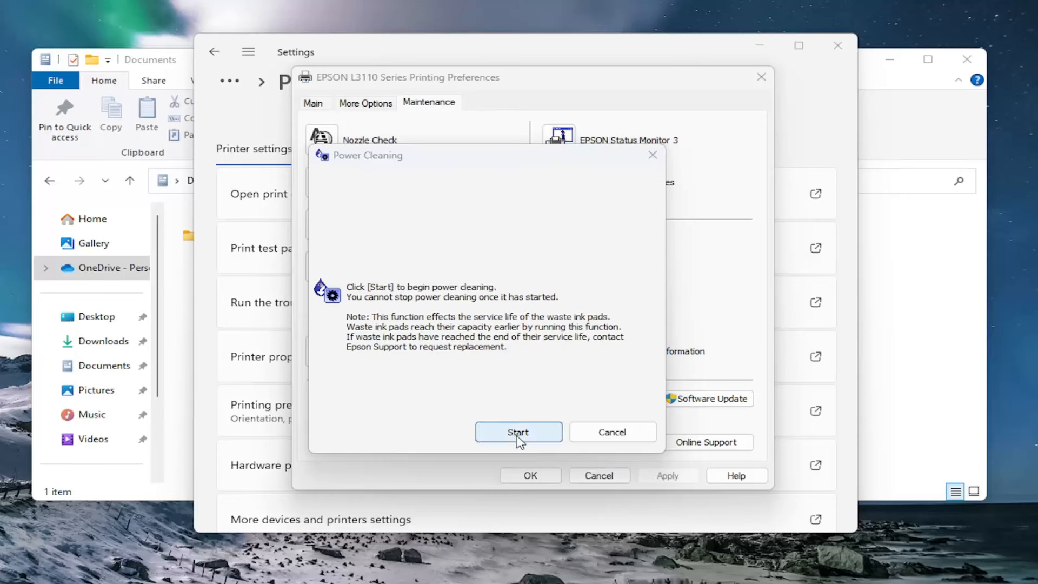
Step: Start Power Cleaning and finish the wizard once cleaning is underway
left_click(518, 432)
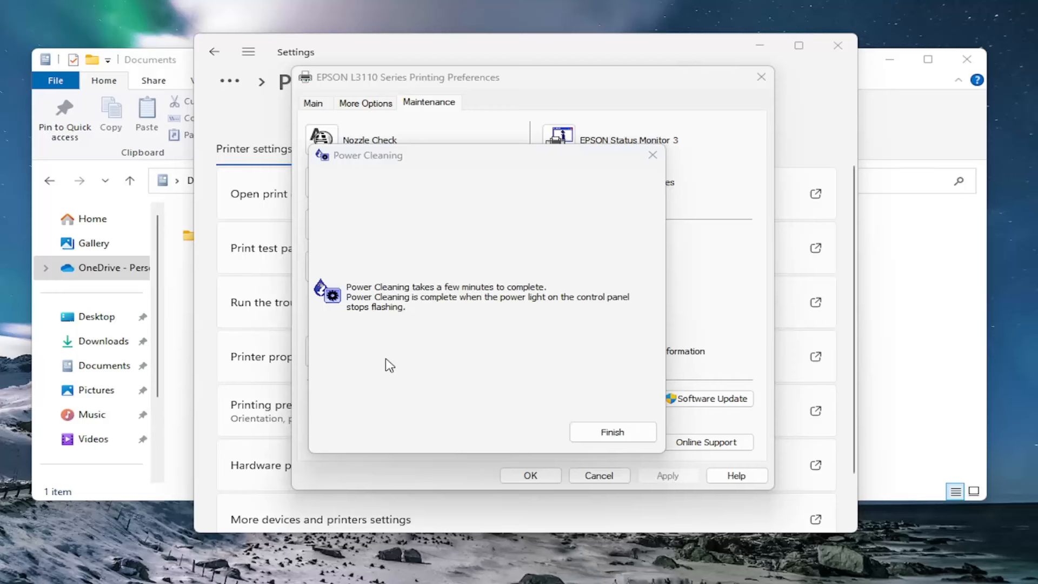
mouse_move(416, 366)
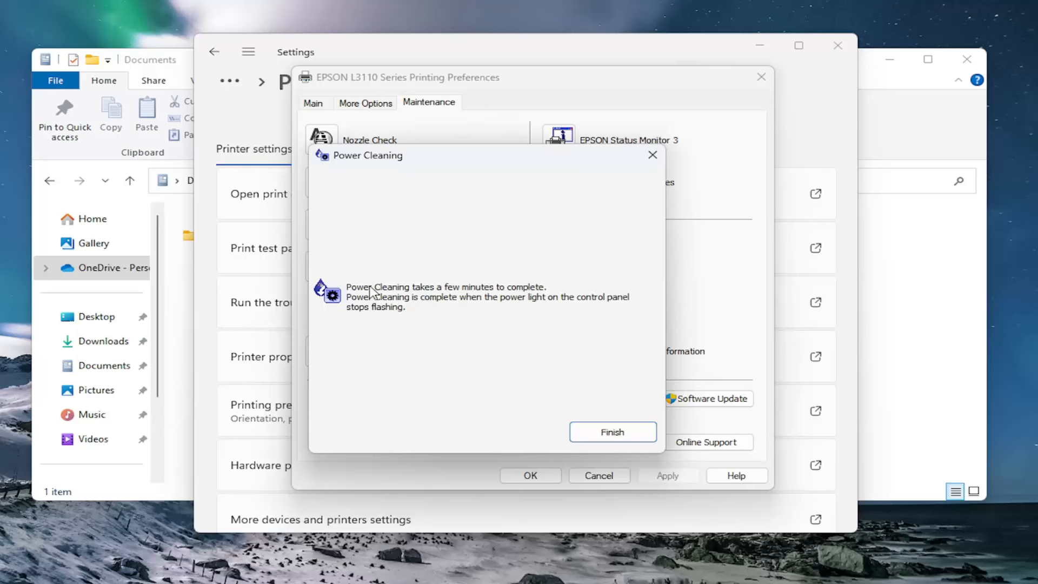
mouse_move(472, 314)
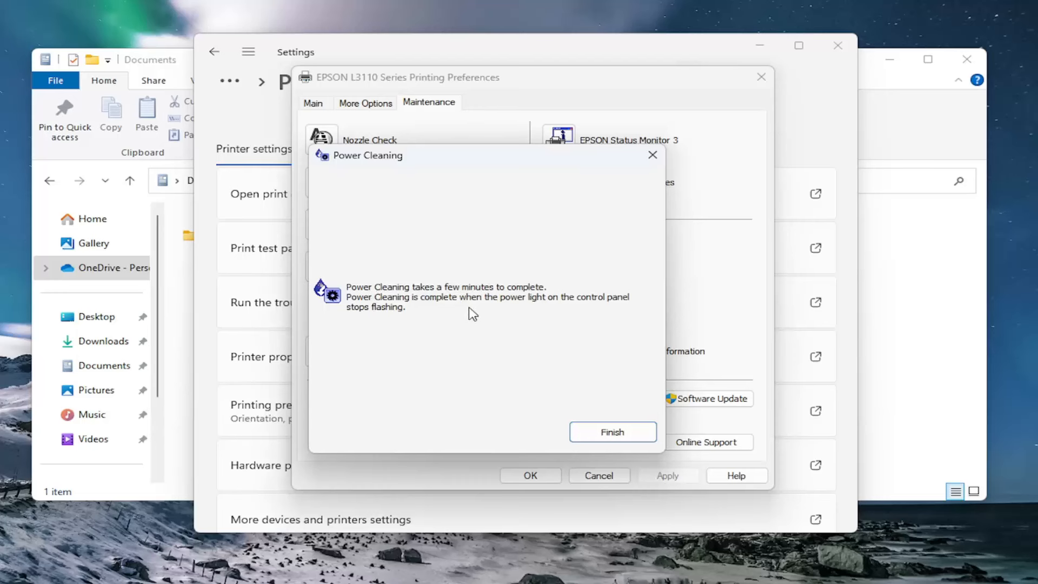
mouse_move(501, 326)
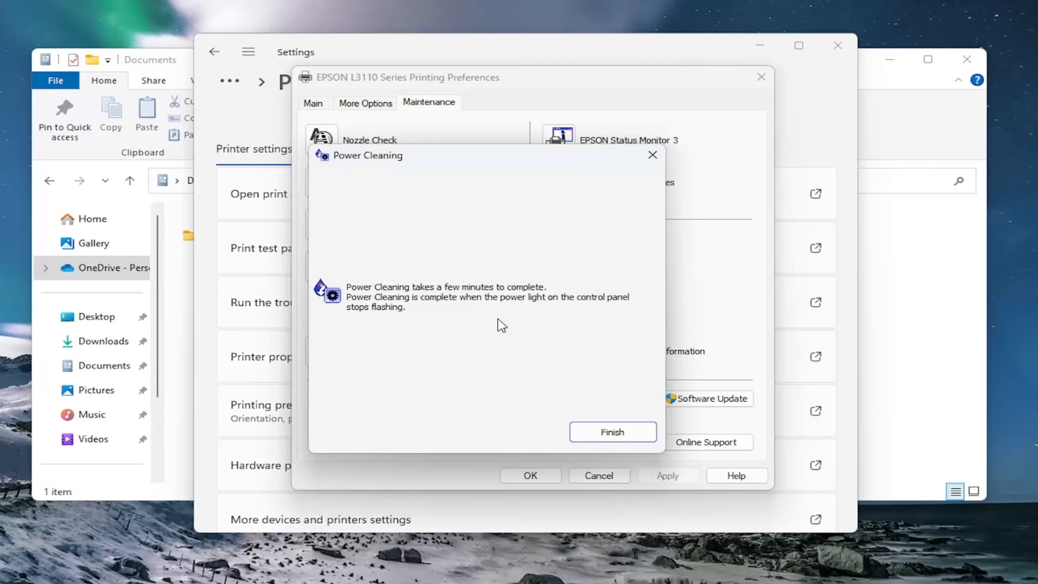
mouse_move(542, 309)
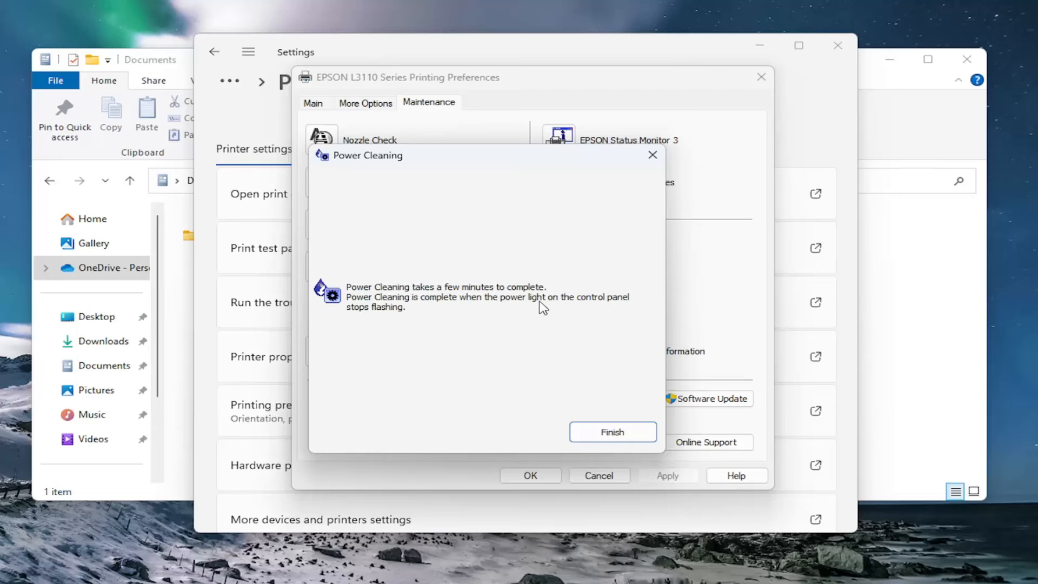
mouse_move(395, 320)
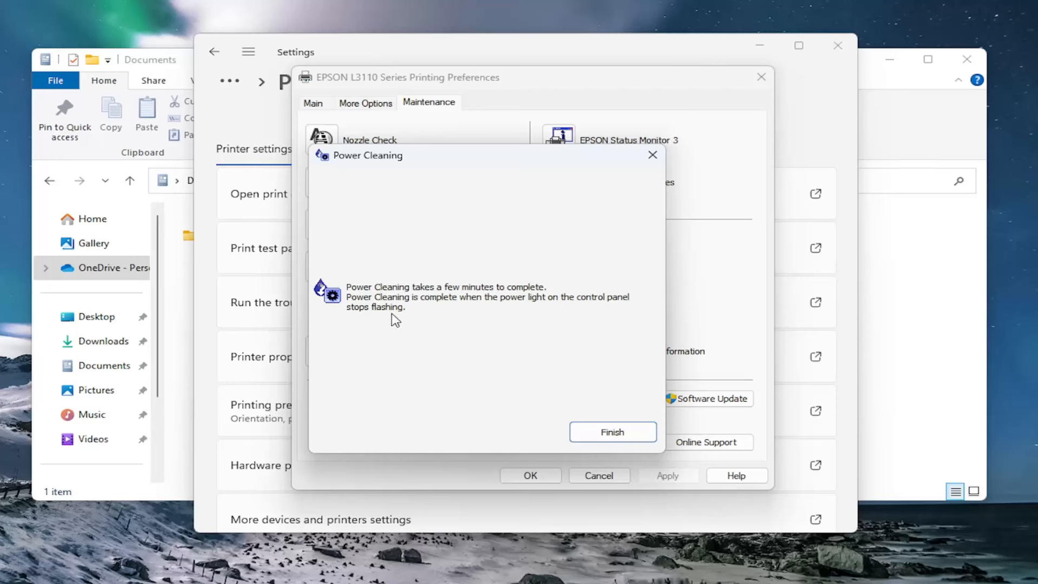
mouse_move(400, 313)
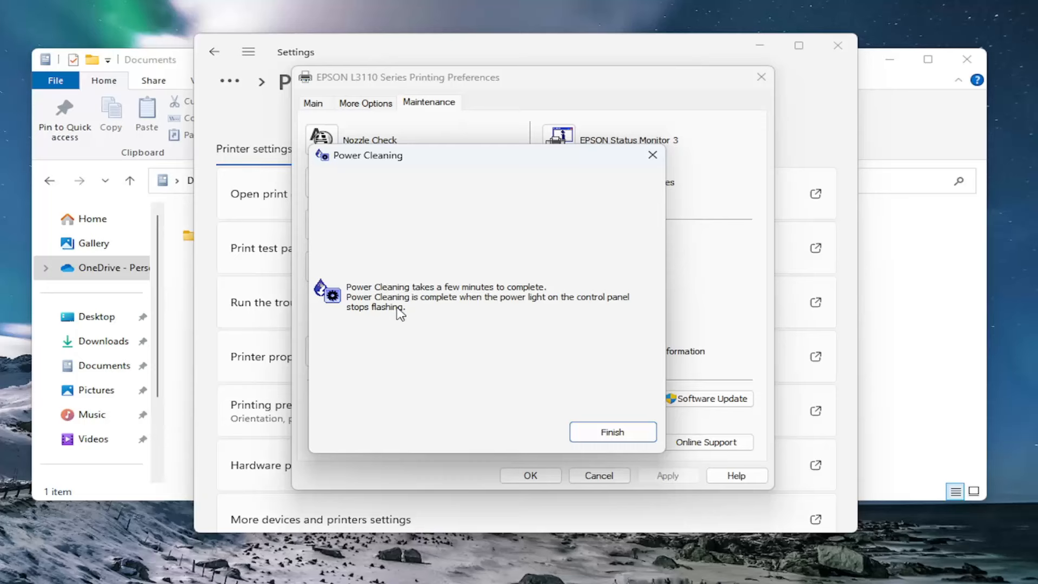
mouse_move(565, 391)
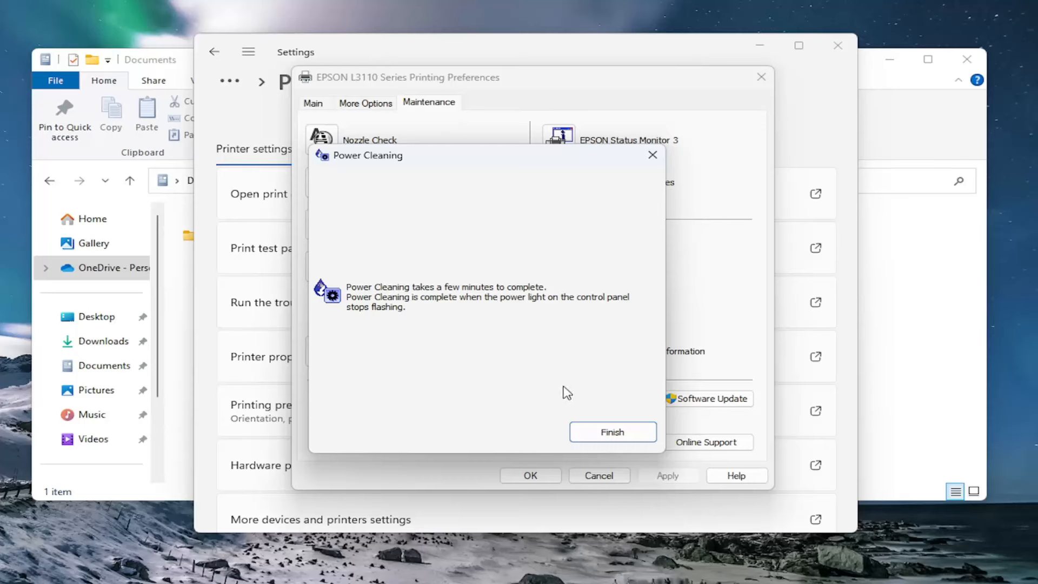
left_click(611, 431)
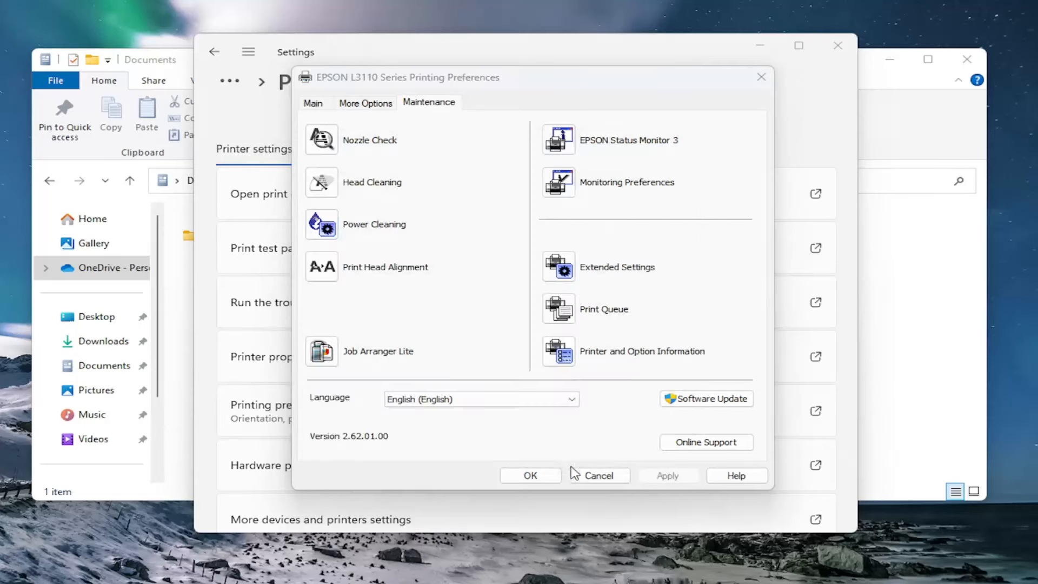